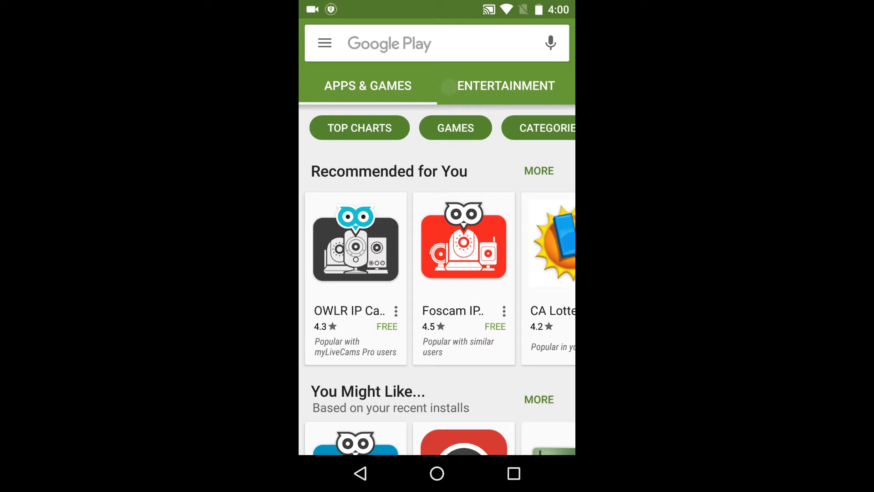
- Search Play Store for 'amcrest', install Amcrest View Pro, and open it
text(a)
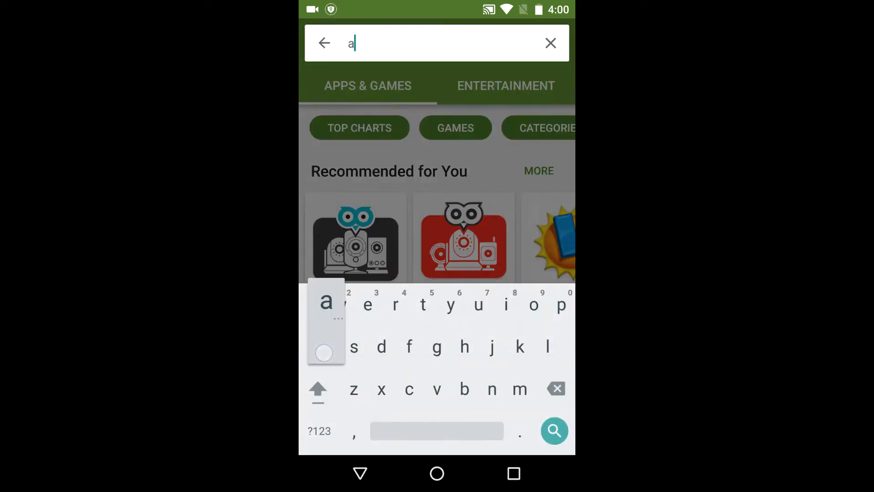
text(mcrest)
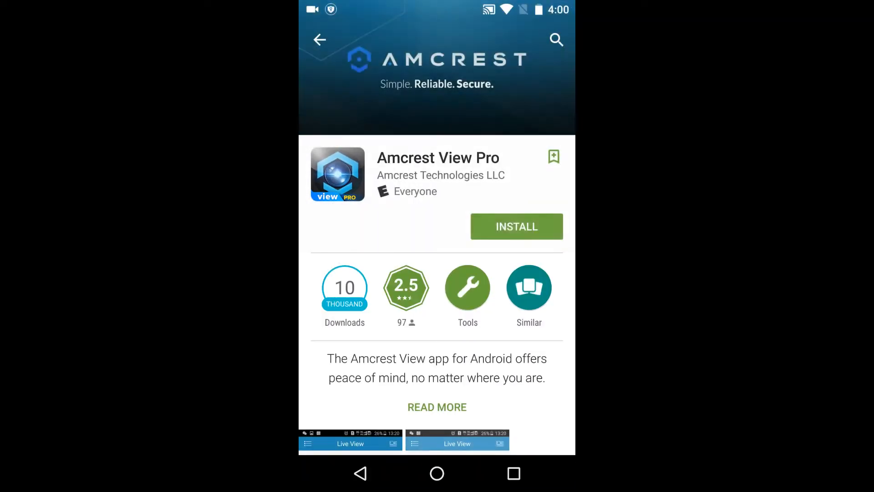
click(516, 226)
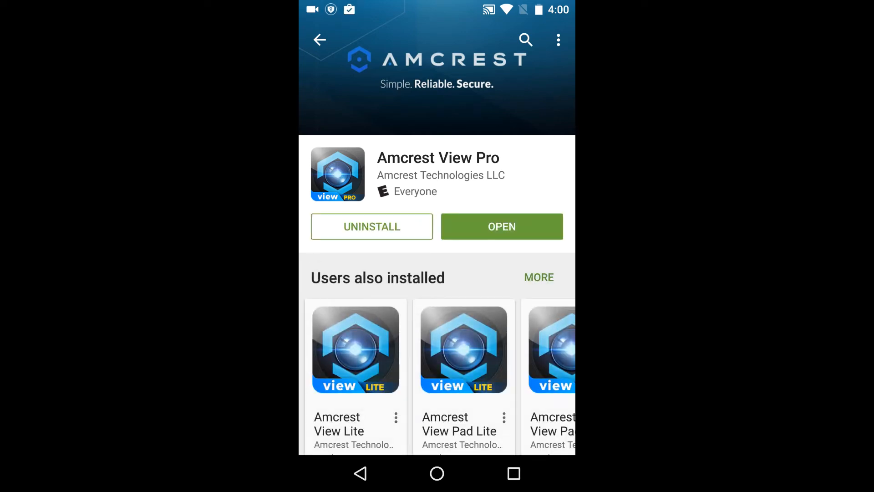
click(501, 226)
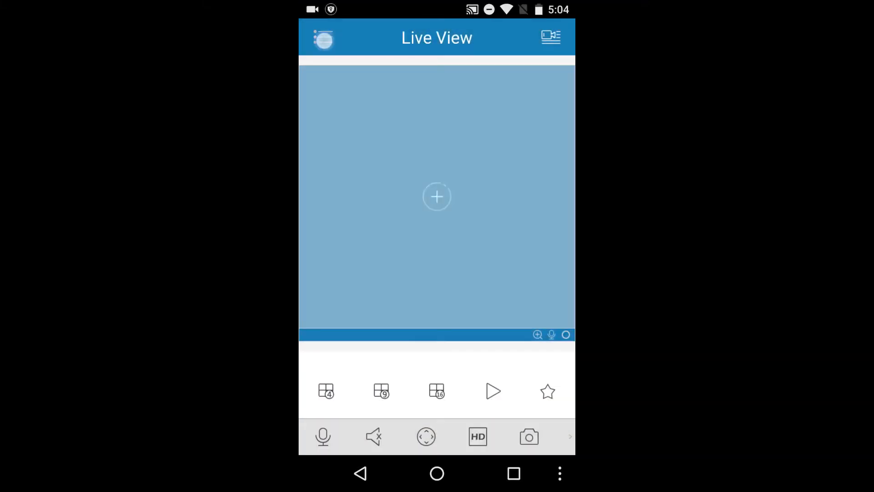
- From the side menu's Device Manager, add a new camera via WiFi Configuration
click(323, 39)
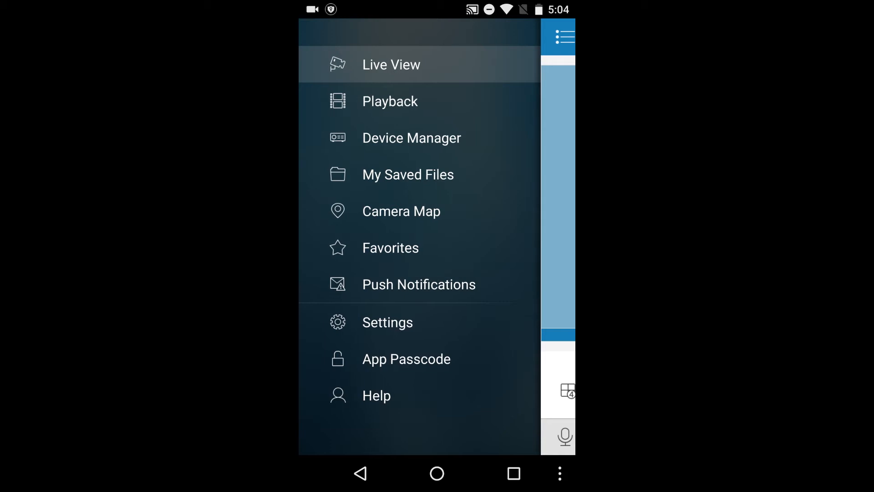
click(412, 138)
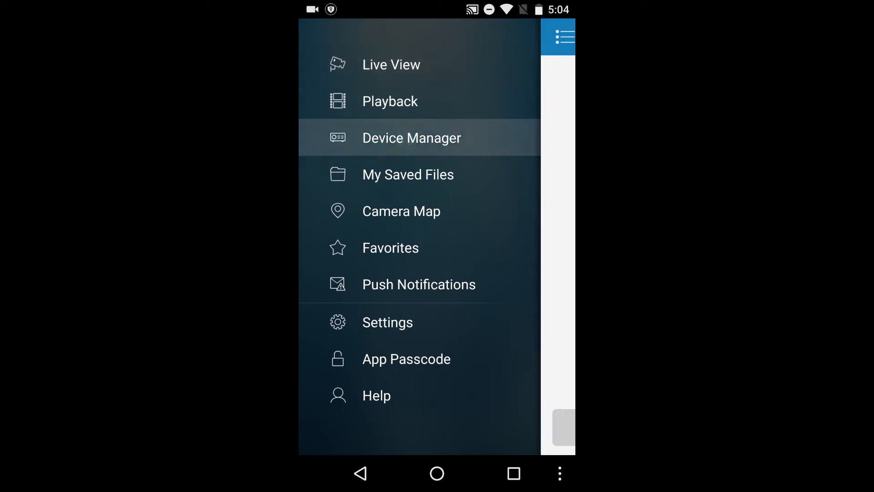
click(412, 138)
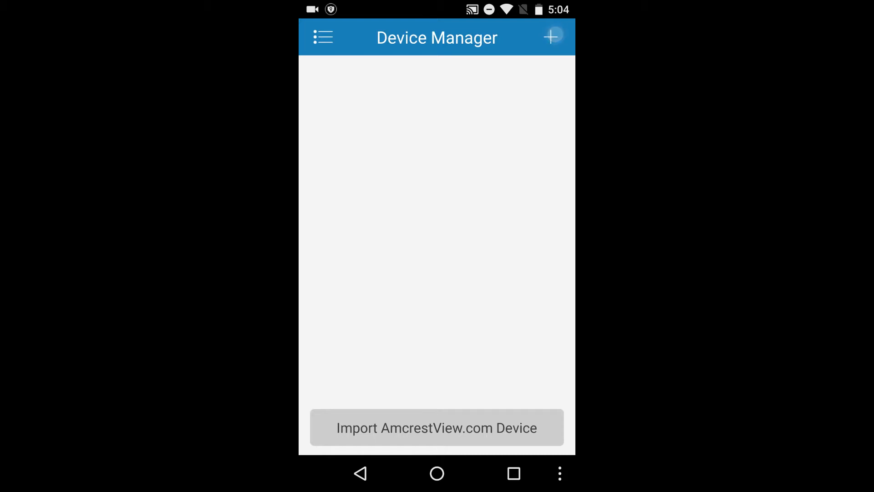
click(551, 37)
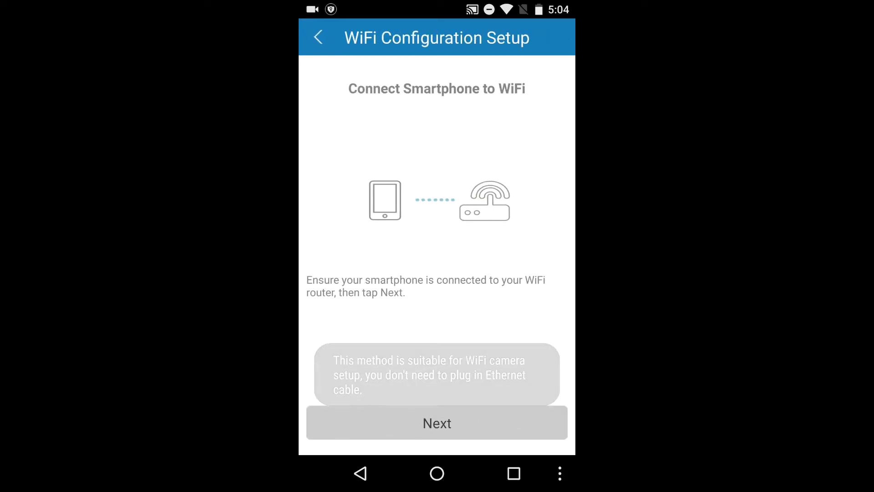
- Confirm the phone is on WiFi, name the camera 'front yard', and scan its serial QR code
click(437, 422)
text(front yard)
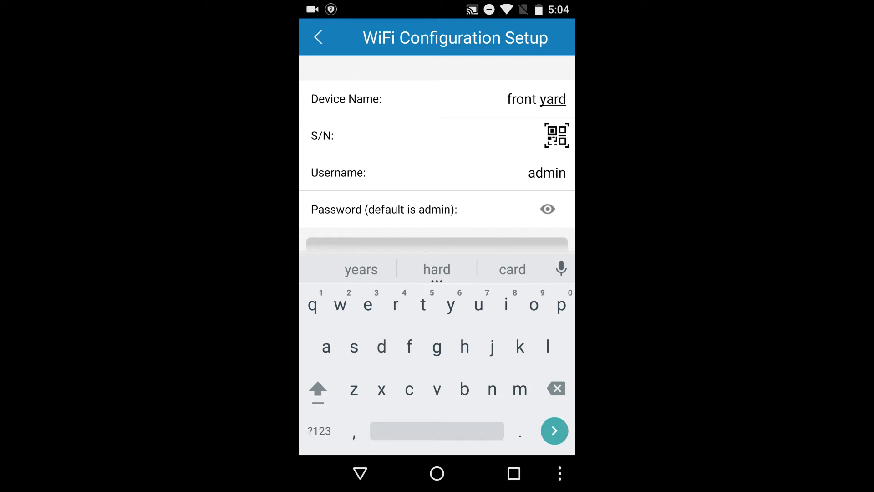
click(554, 430)
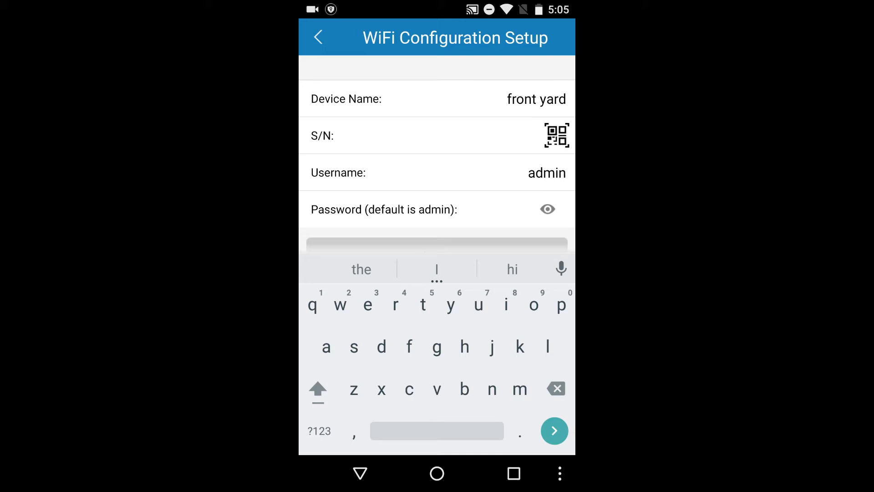
click(556, 135)
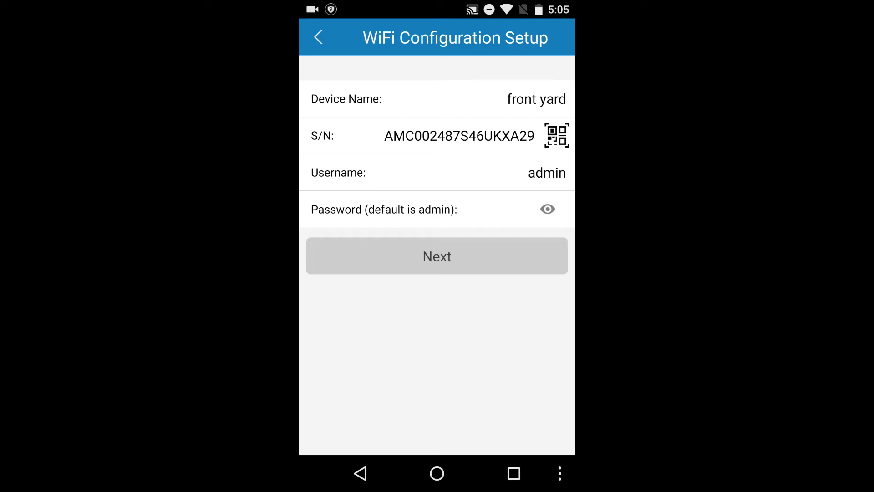
- Keep username admin and enter the camera's password
click(418, 209)
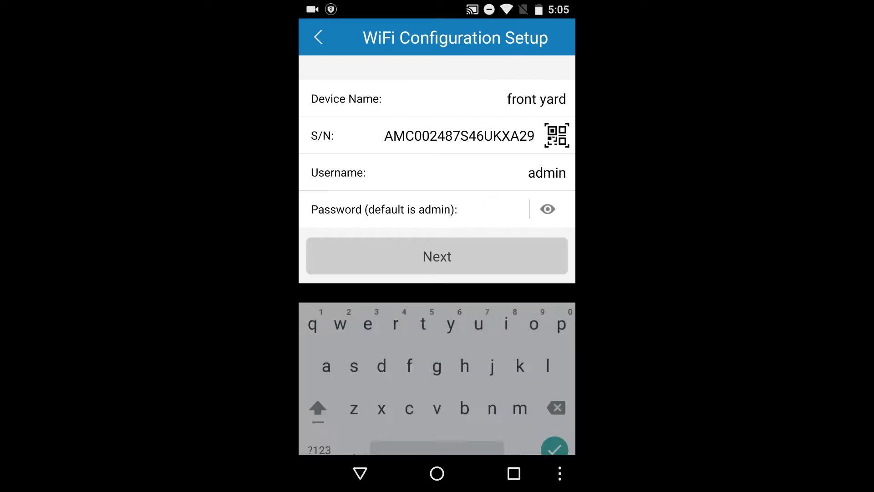
text(a)
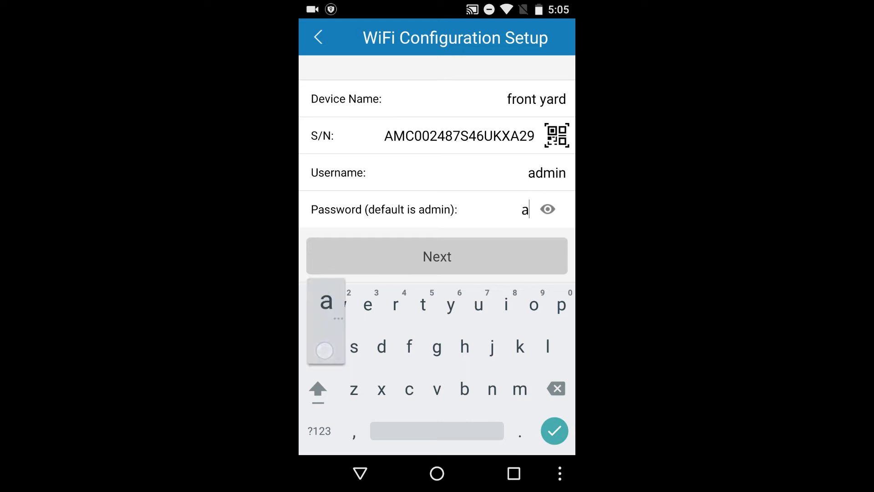
text(d)
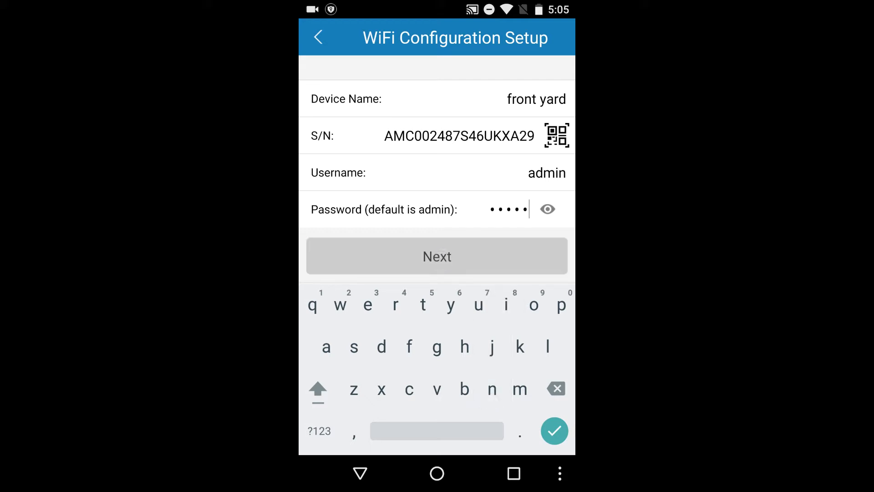
- Submit the details, send the Amcrest-WiFi password, and continue after 'Added successfully!'
click(437, 256)
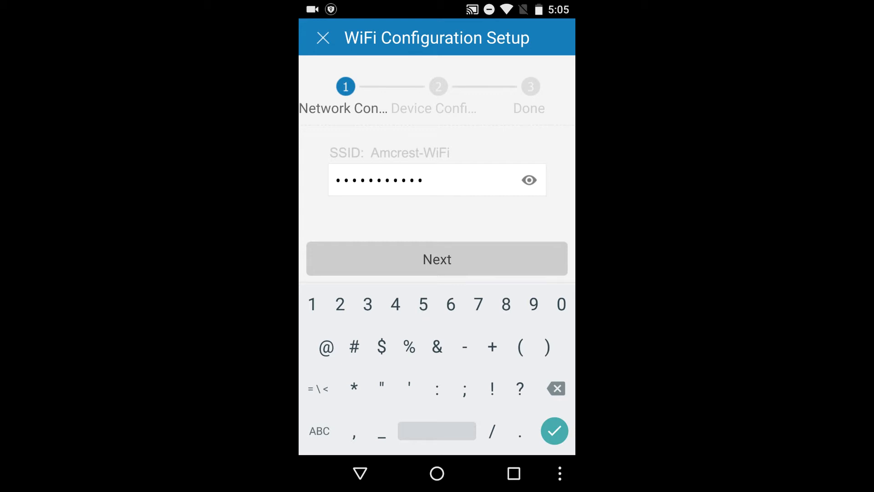
click(437, 259)
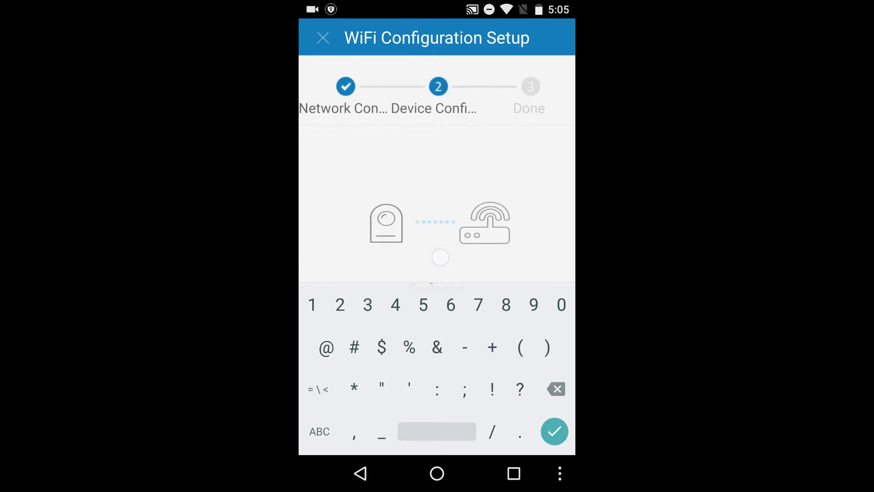
click(554, 431)
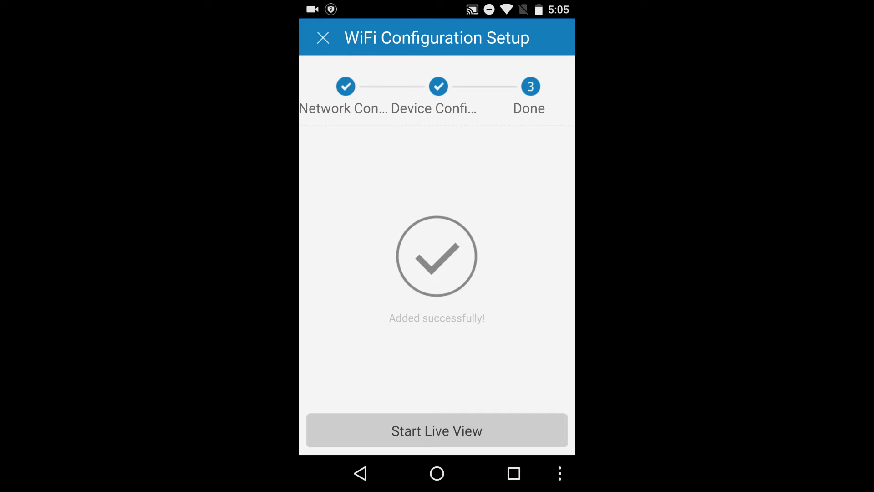
click(437, 430)
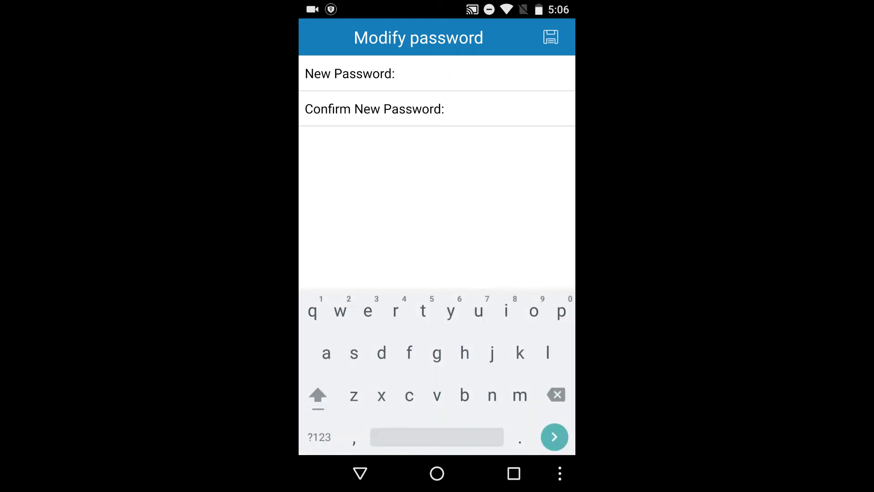
- Type the new camera password in both Modify password fields and save it
text(a)
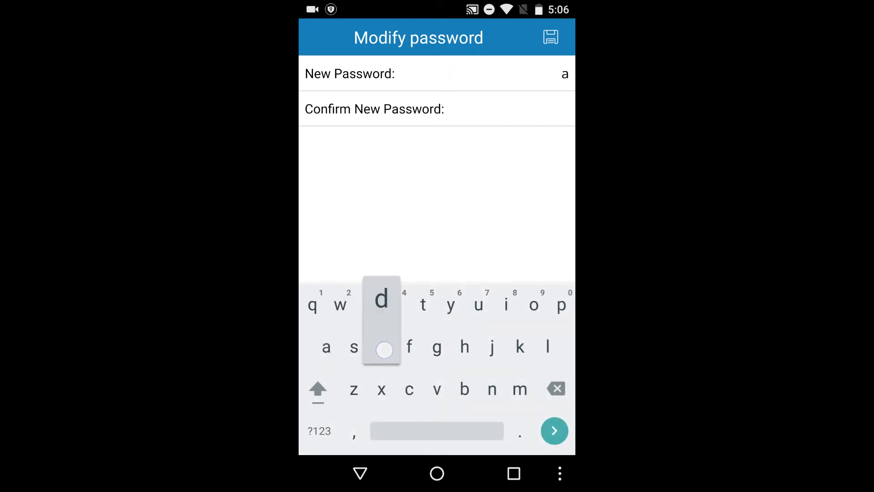
click(506, 304)
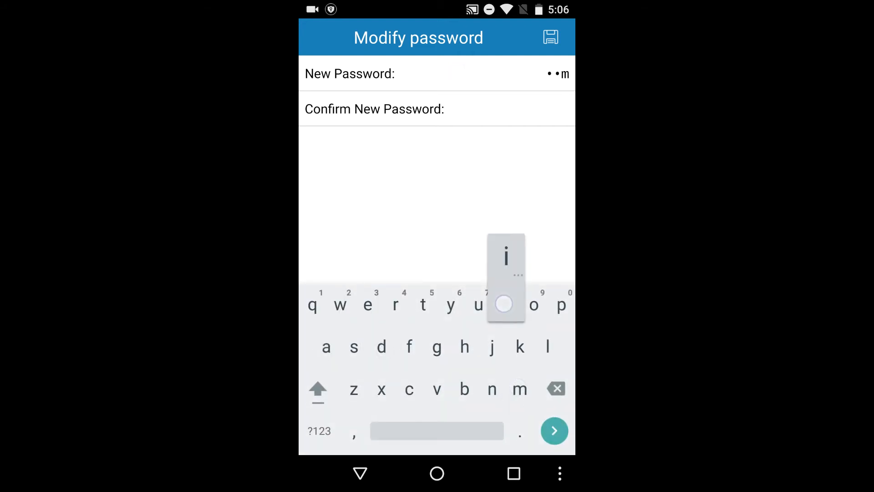
click(318, 431)
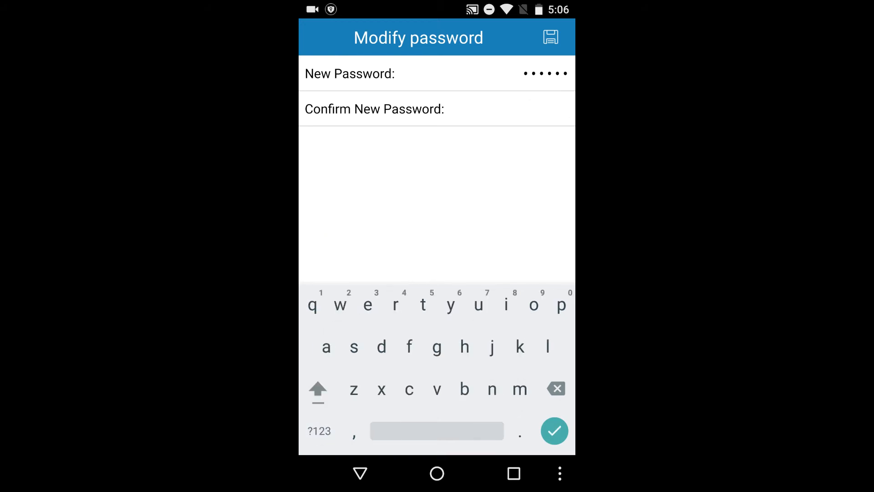
text(m)
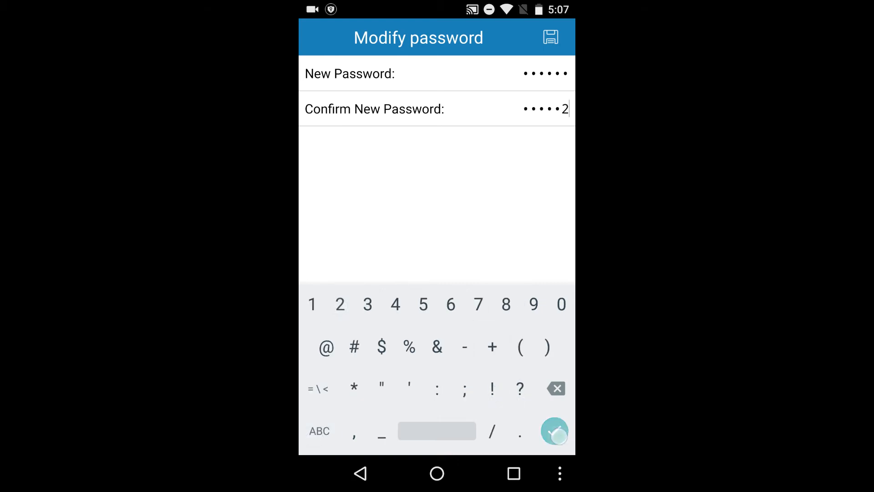
click(550, 37)
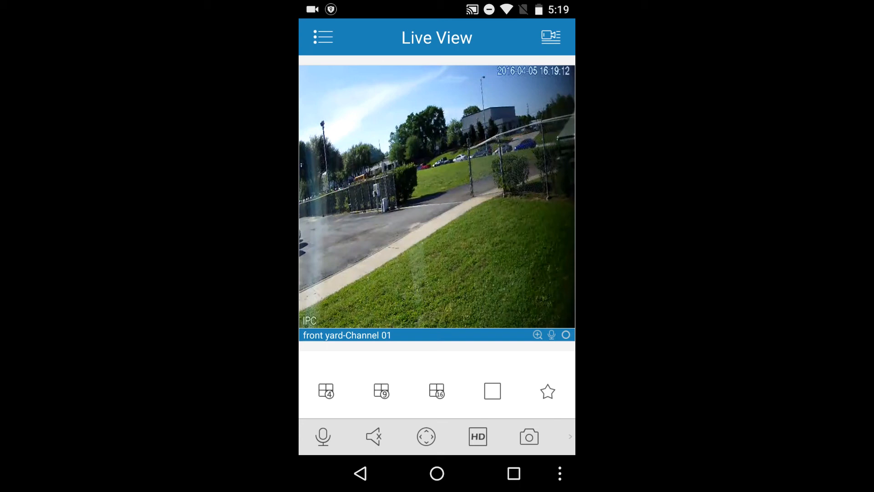
- Switch Live View to the 4-split grid, then double-tap front yard back to full screen
click(325, 391)
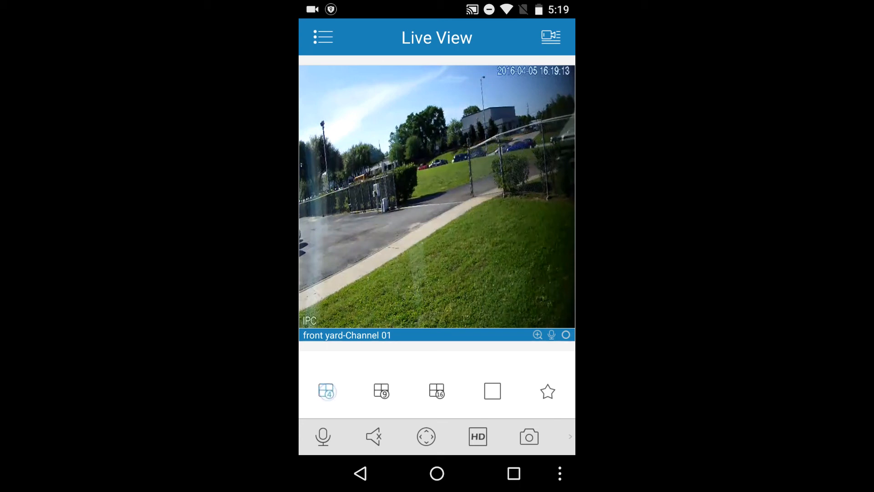
click(326, 390)
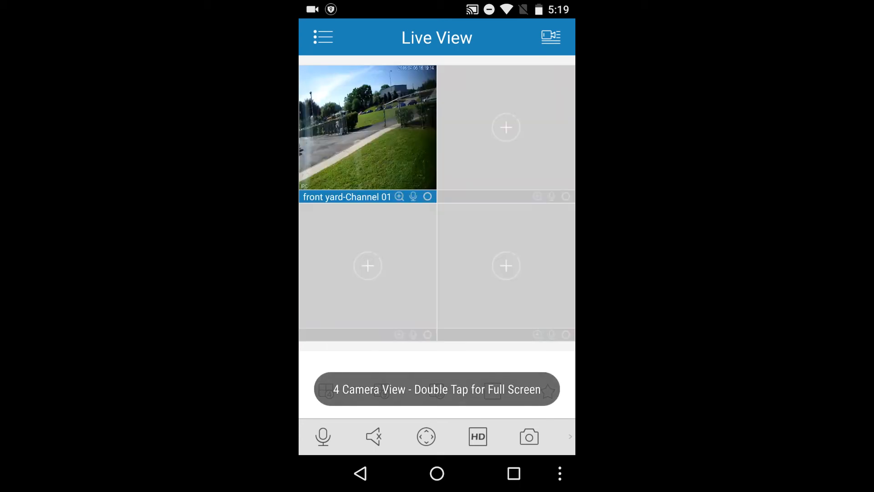
double_click(367, 127)
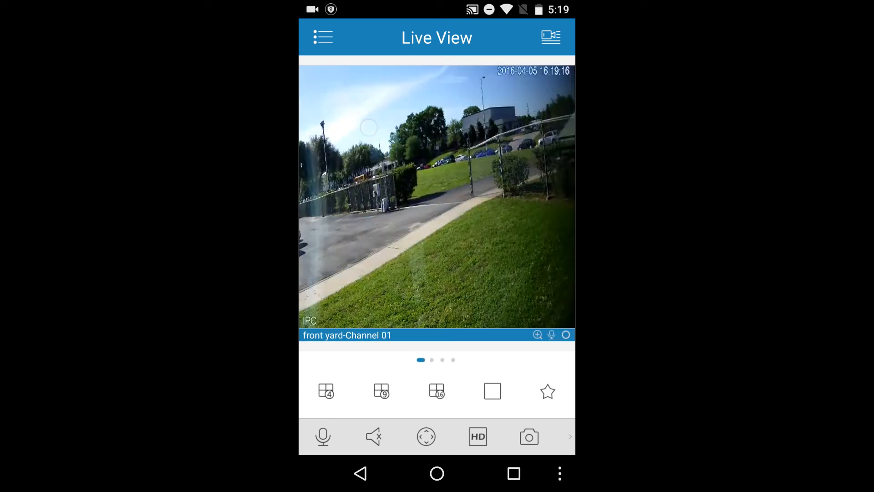